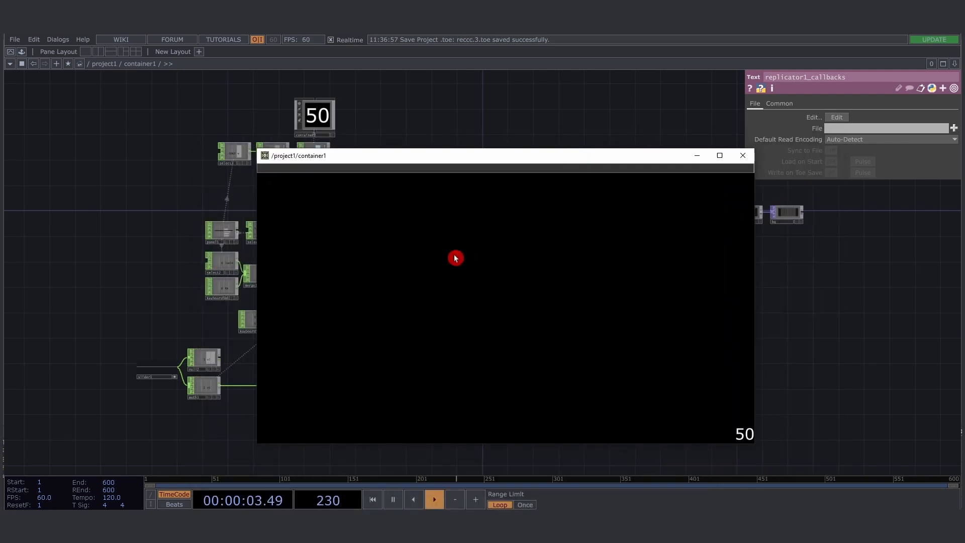
pyautogui.moveTo(730, 172)
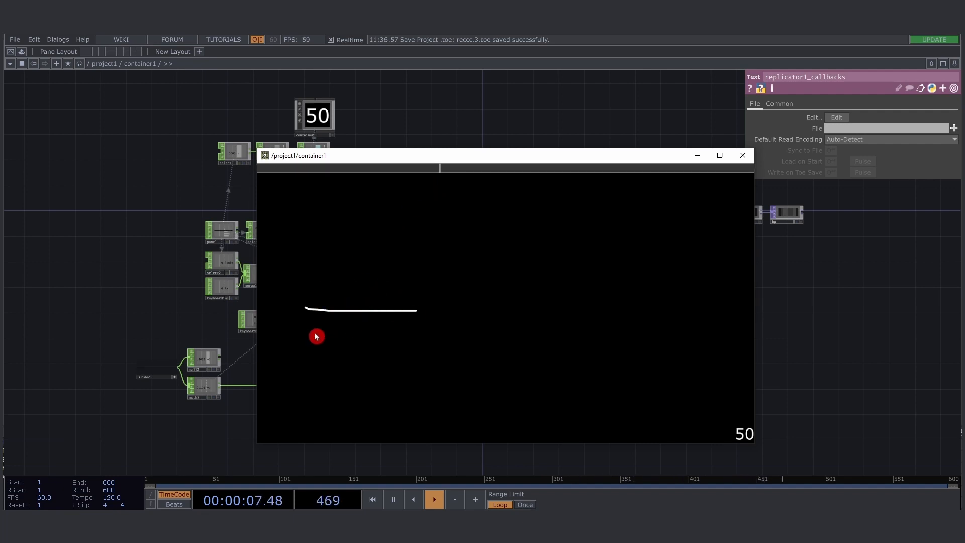
pyautogui.moveTo(398, 335)
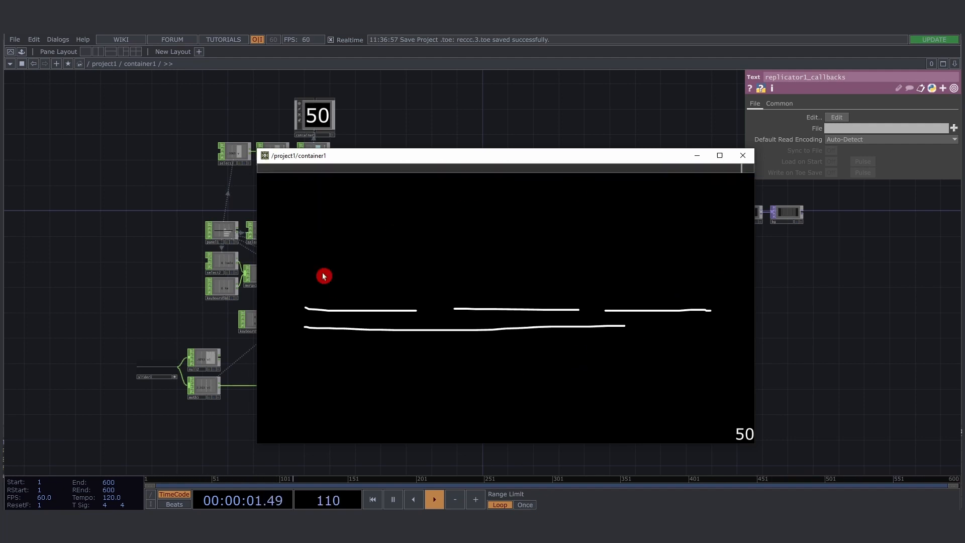
pyautogui.moveTo(527, 317)
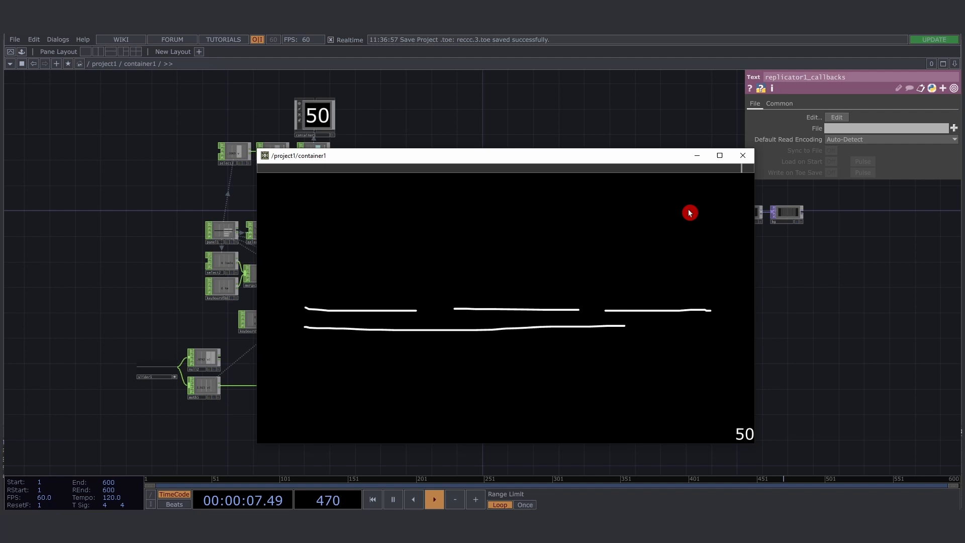
pyautogui.moveTo(745, 169)
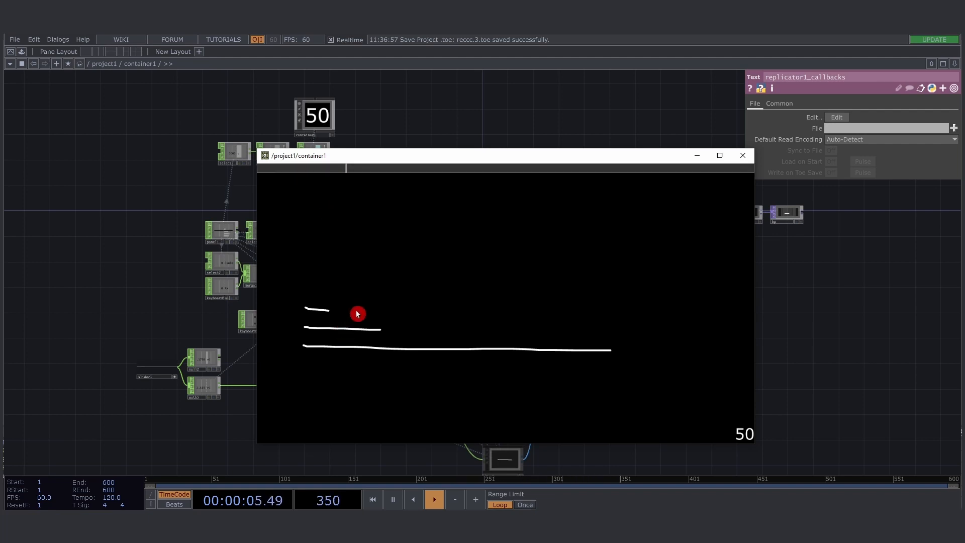
pyautogui.moveTo(660, 253)
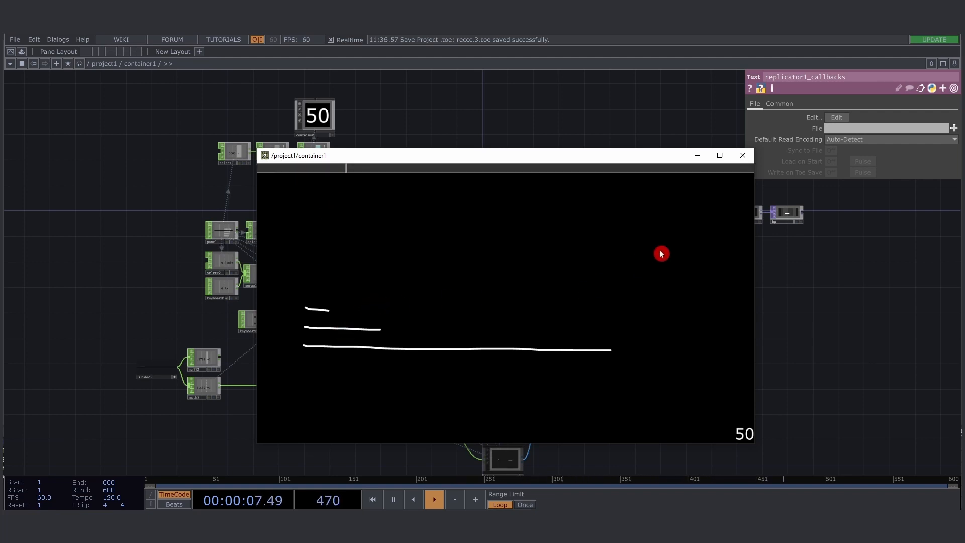
pyautogui.moveTo(737, 238)
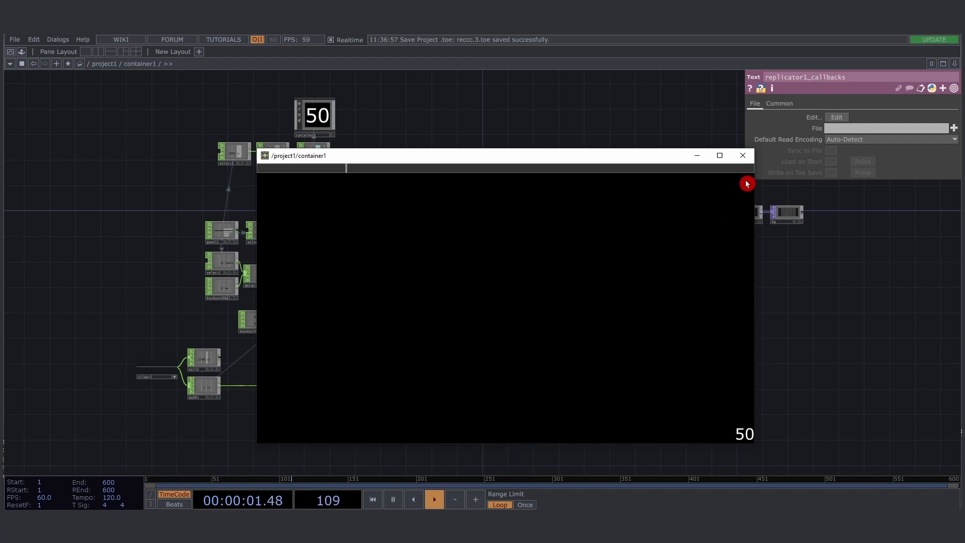
# Step: Close the container drawing window and place a Select CHOP inside line0
pyautogui.click(742, 155)
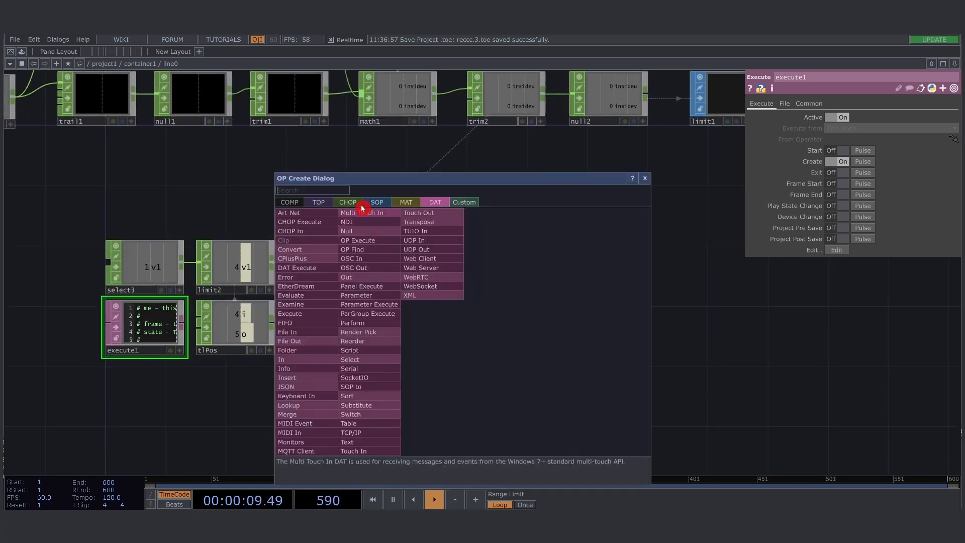
pyautogui.click(347, 202)
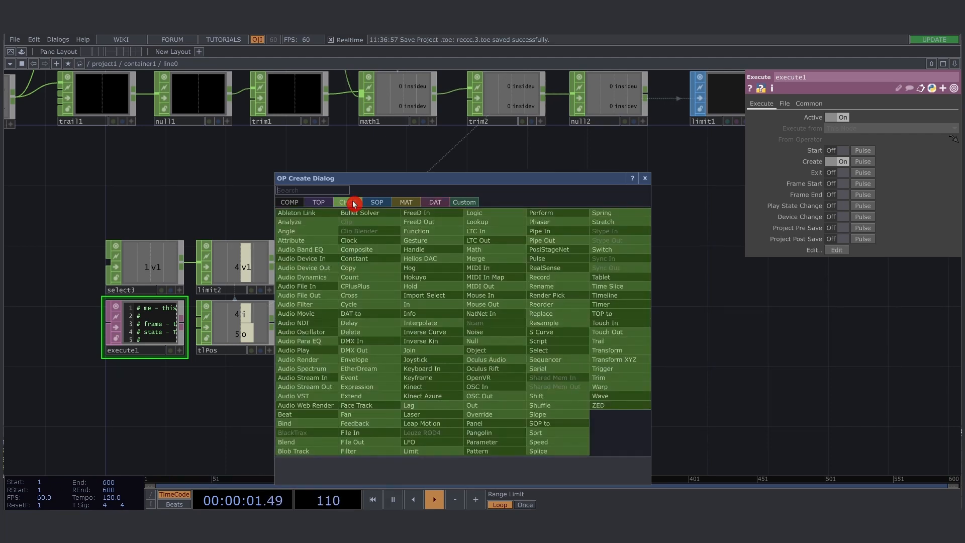
pyautogui.write('se')
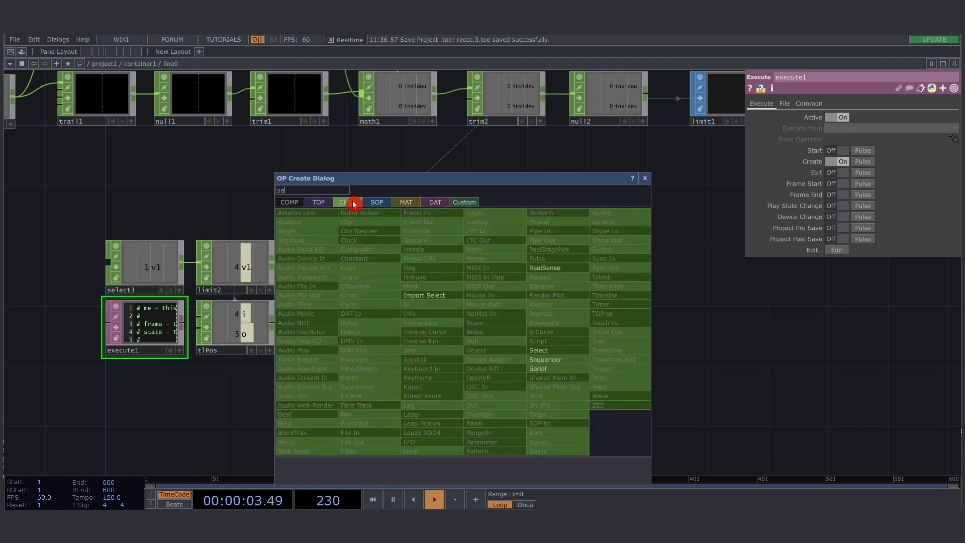
pyautogui.click(538, 350)
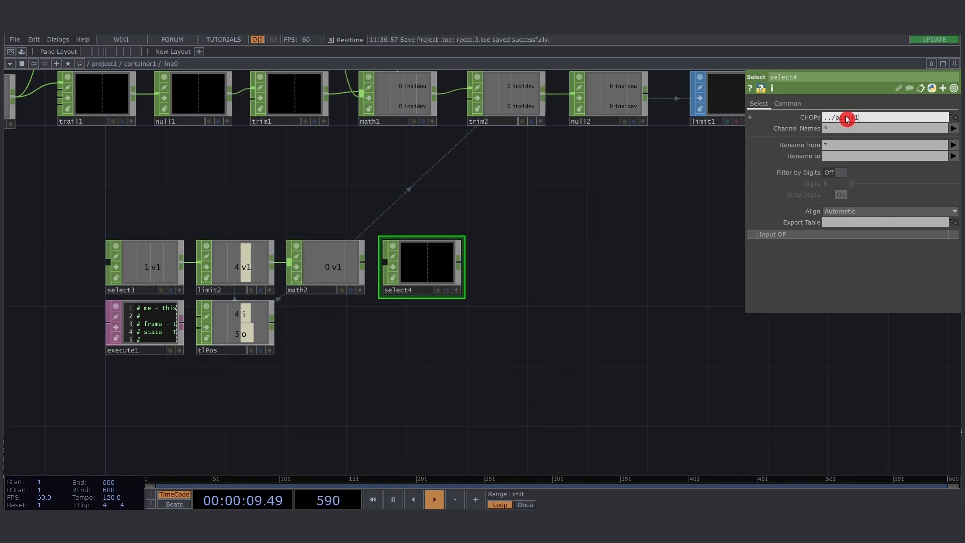
# Step: Set select4's Channel Names to lselect
pyautogui.click(952, 128)
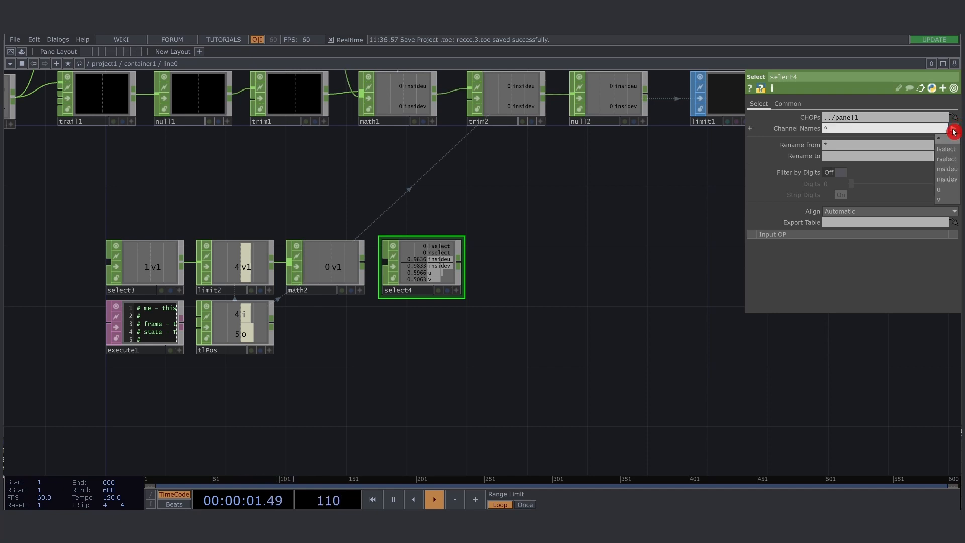
pyautogui.click(945, 149)
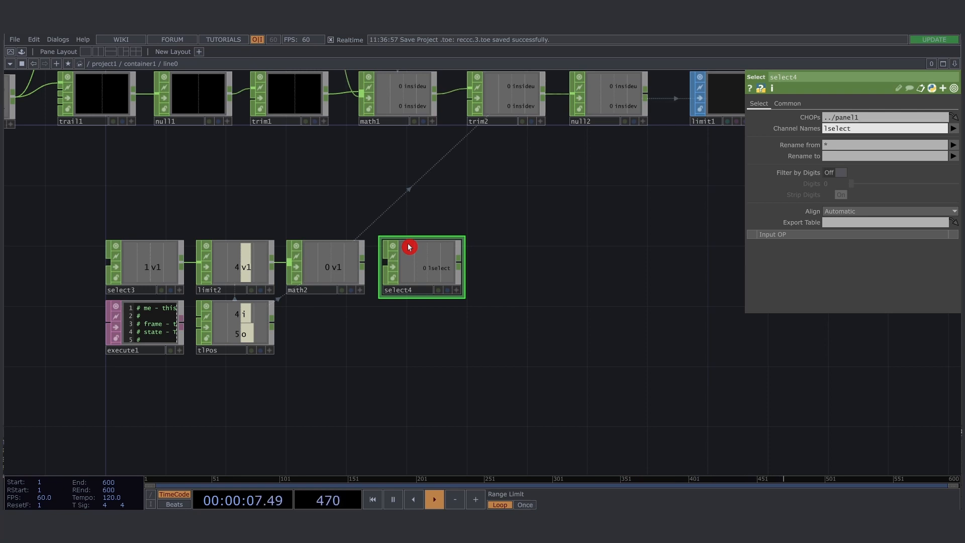
pyautogui.moveTo(447, 271)
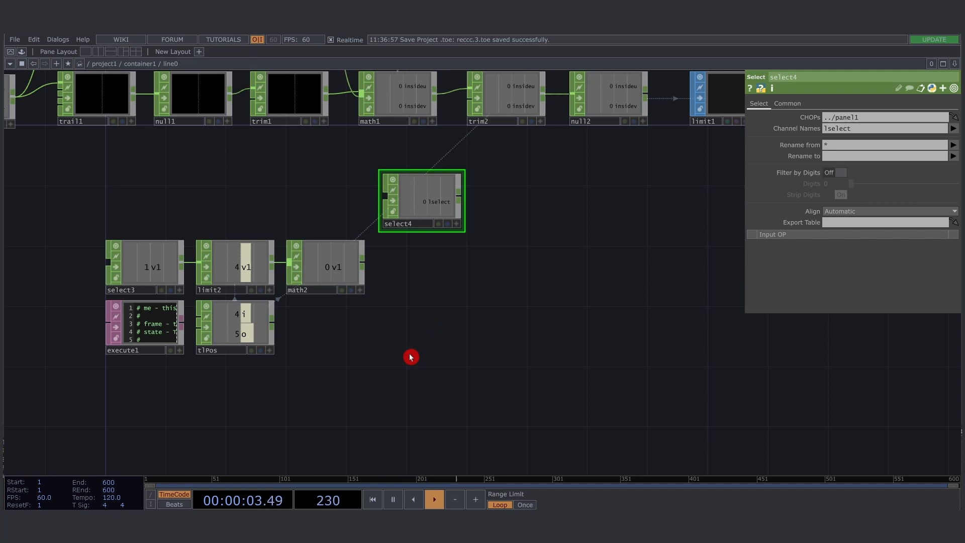
# Step: Add a Constant CHOP and a Switch CHOP, and wire select4 into switch1's first input
pyautogui.click(410, 350)
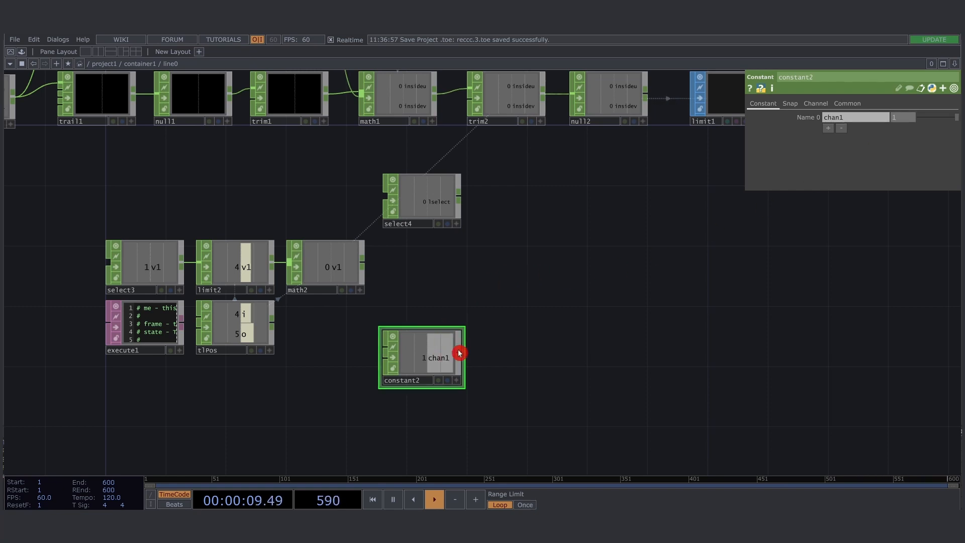
pyautogui.moveTo(506, 404)
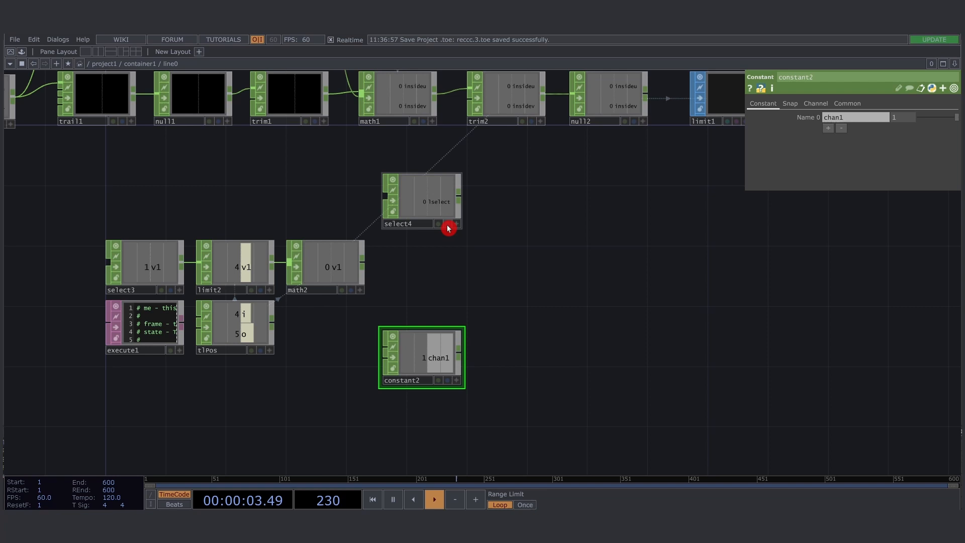
pyautogui.click(421, 200)
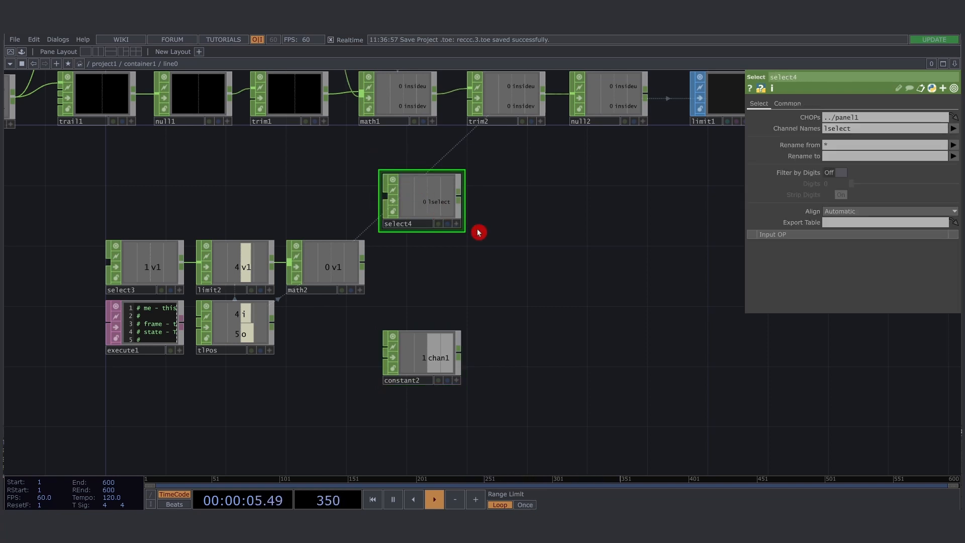
pyautogui.click(421, 357)
pyautogui.write('switc')
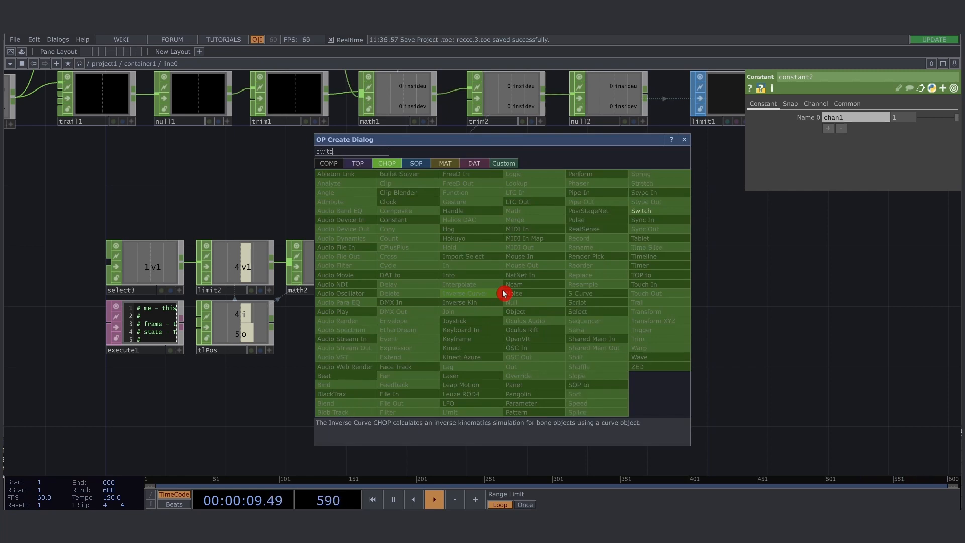
pyautogui.click(640, 211)
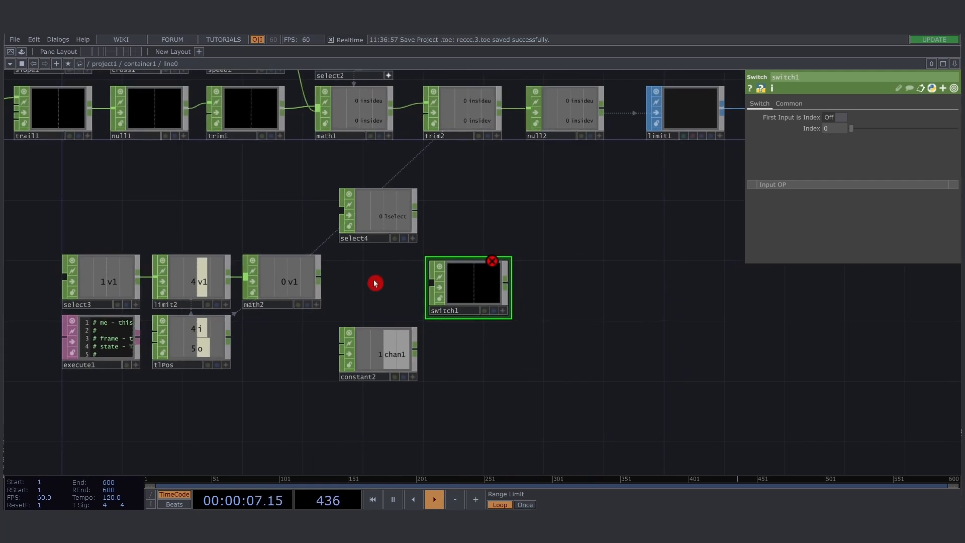
pyautogui.moveTo(323, 277)
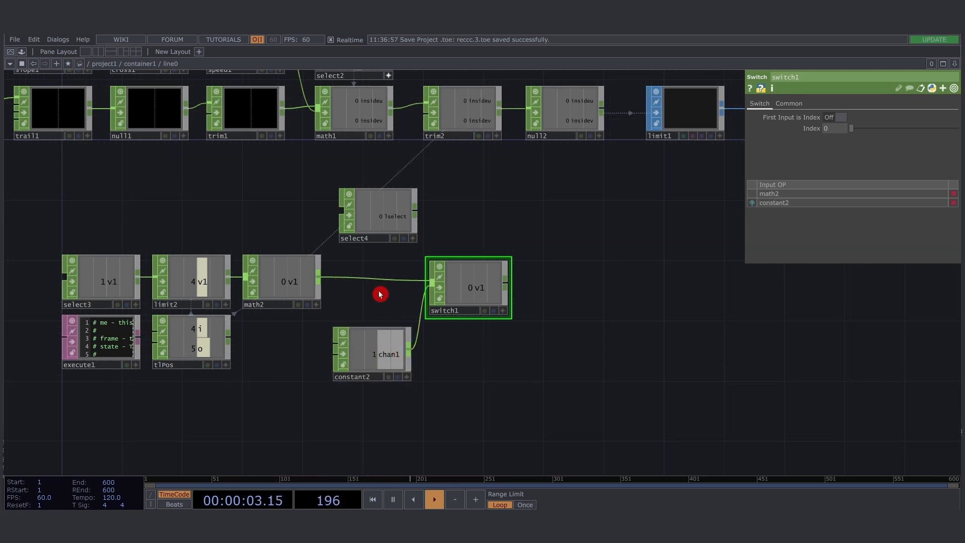
pyautogui.moveTo(378, 215); pyautogui.dragTo(286, 222)
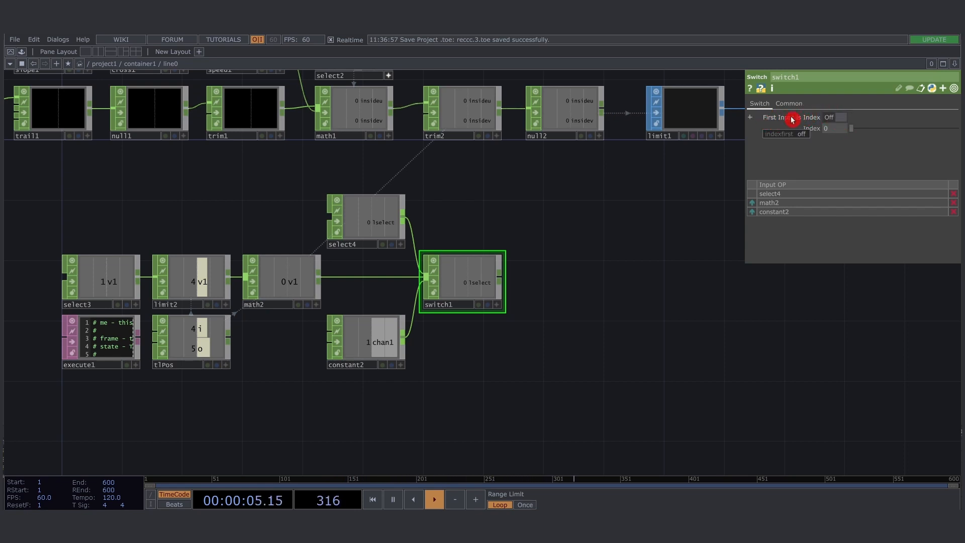
# Step: Turn on switch1's First Input is Index, then inspect select4's lselect channel
pyautogui.click(840, 117)
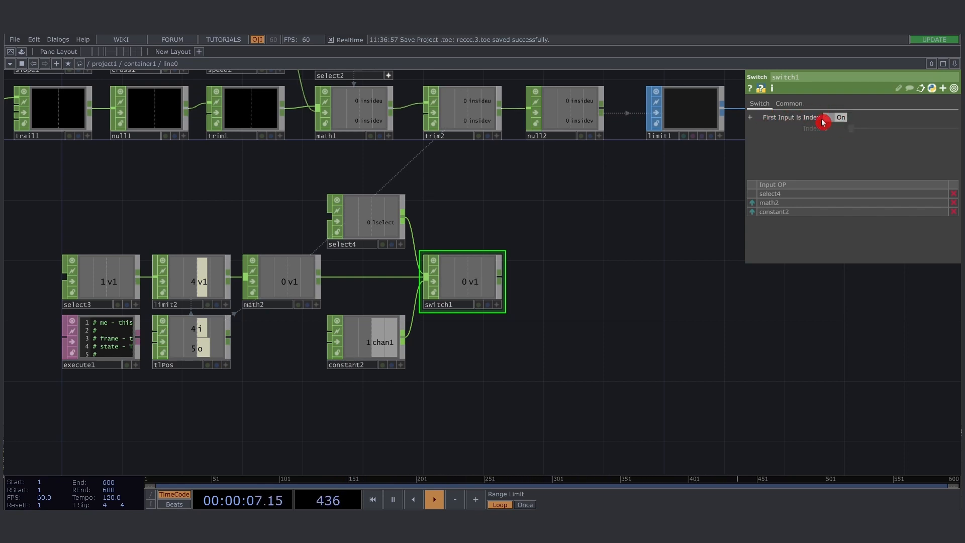
pyautogui.click(828, 117)
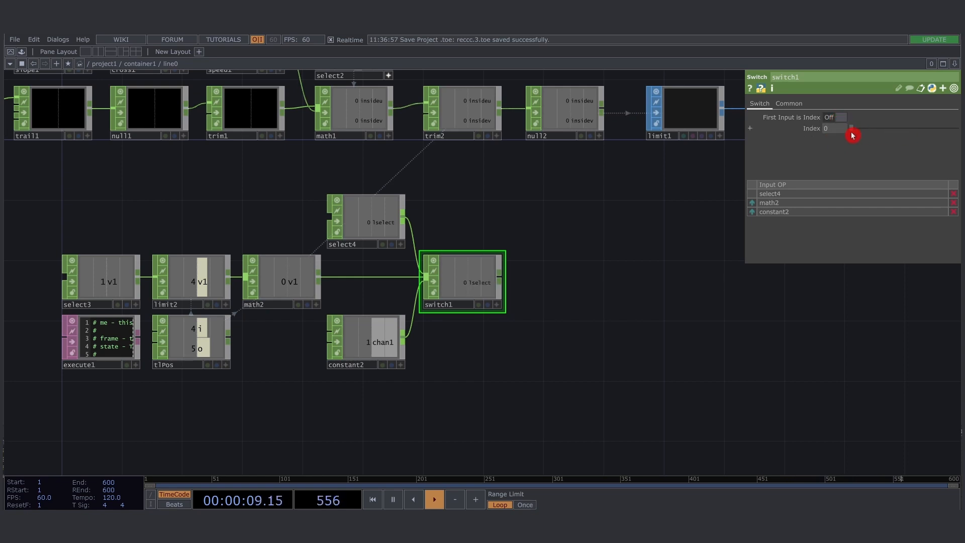
pyautogui.click(839, 117)
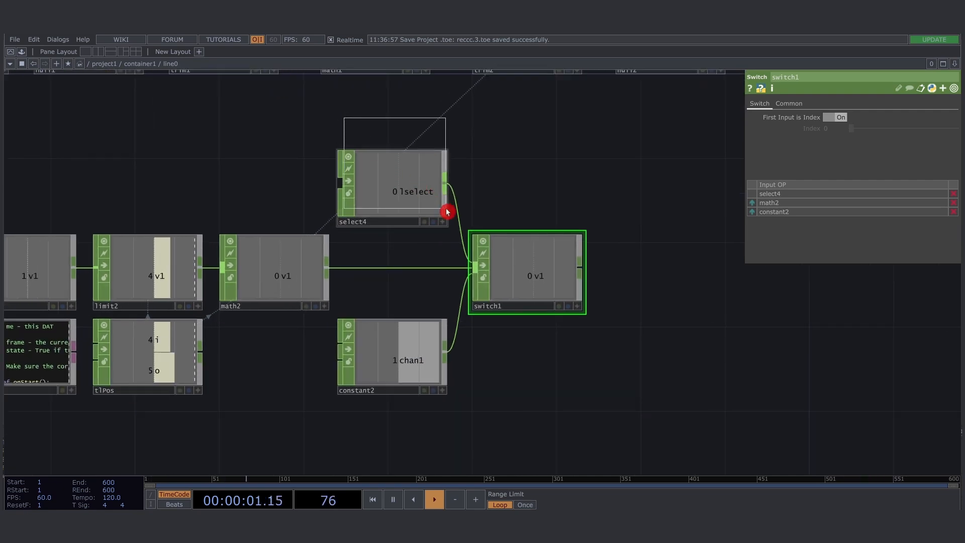
pyautogui.click(392, 185)
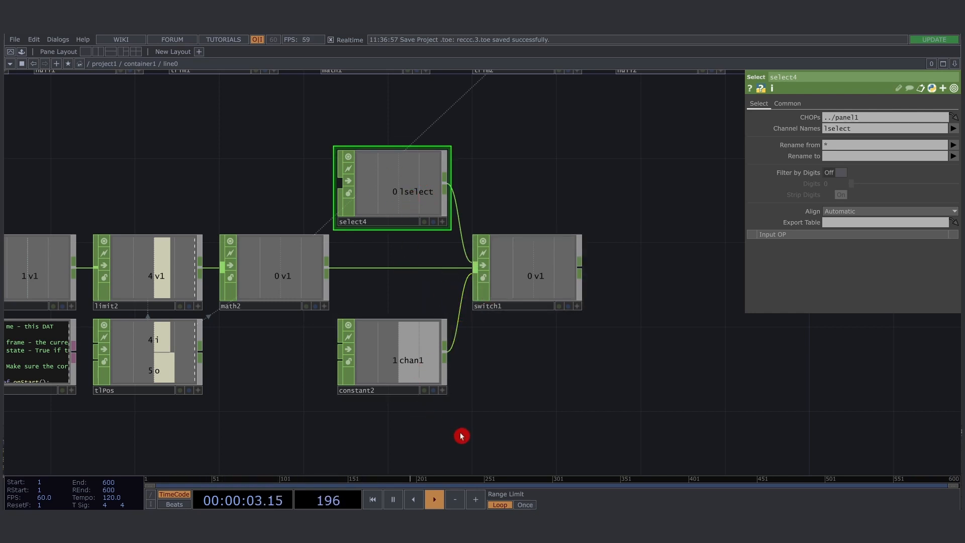
pyautogui.click(273, 272)
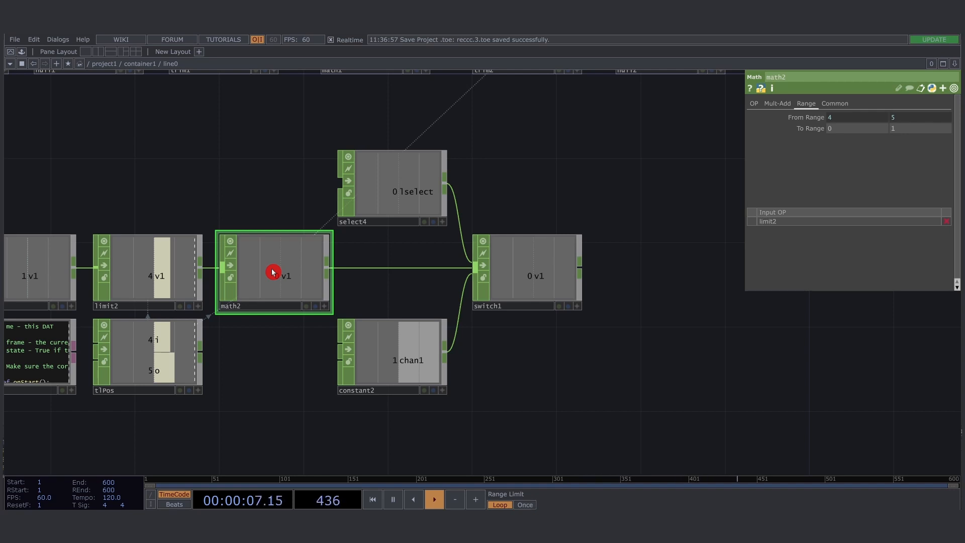
pyautogui.moveTo(524, 211)
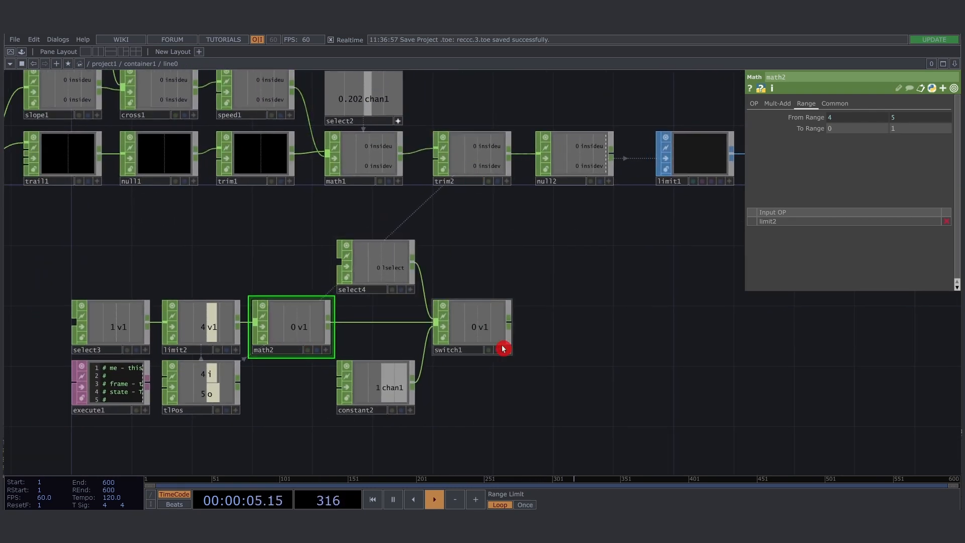
pyautogui.click(471, 326)
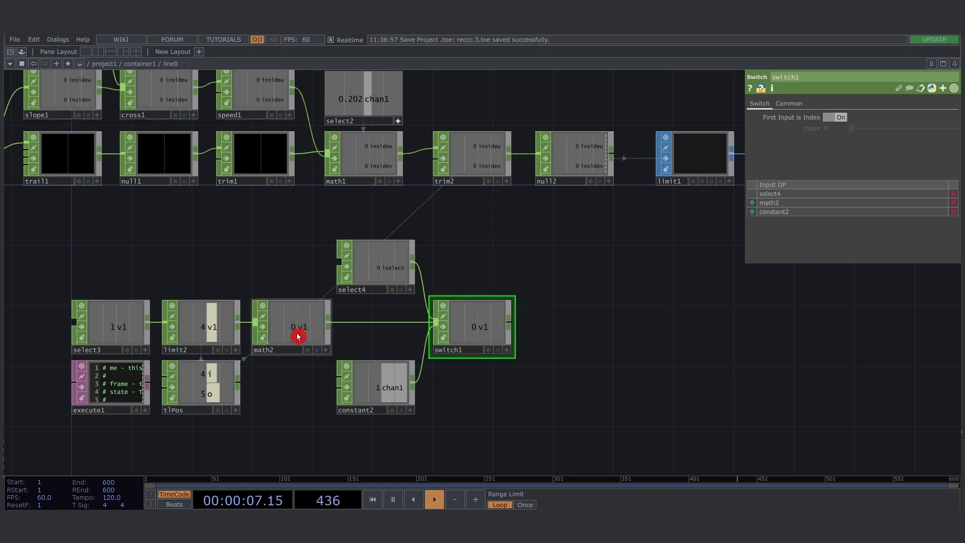
pyautogui.click(298, 326)
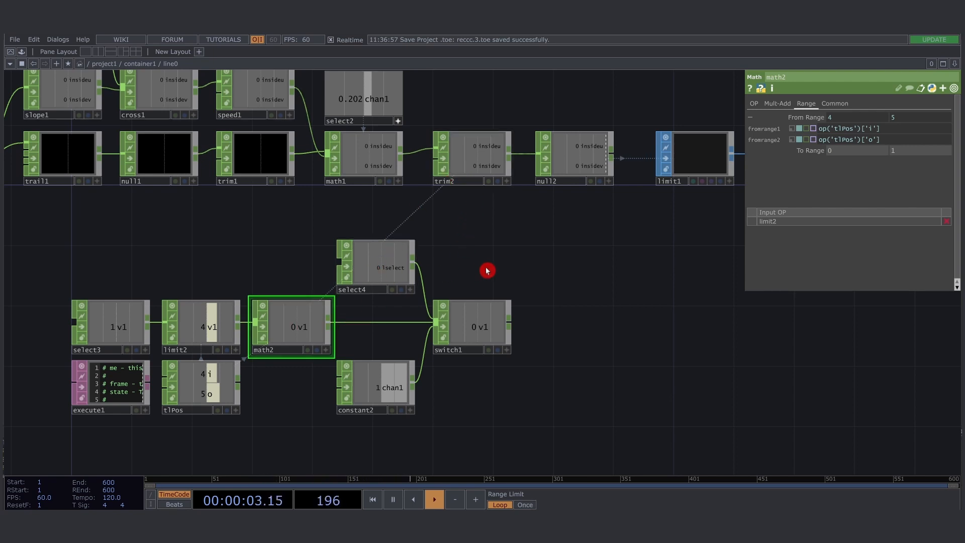
pyautogui.click(471, 154)
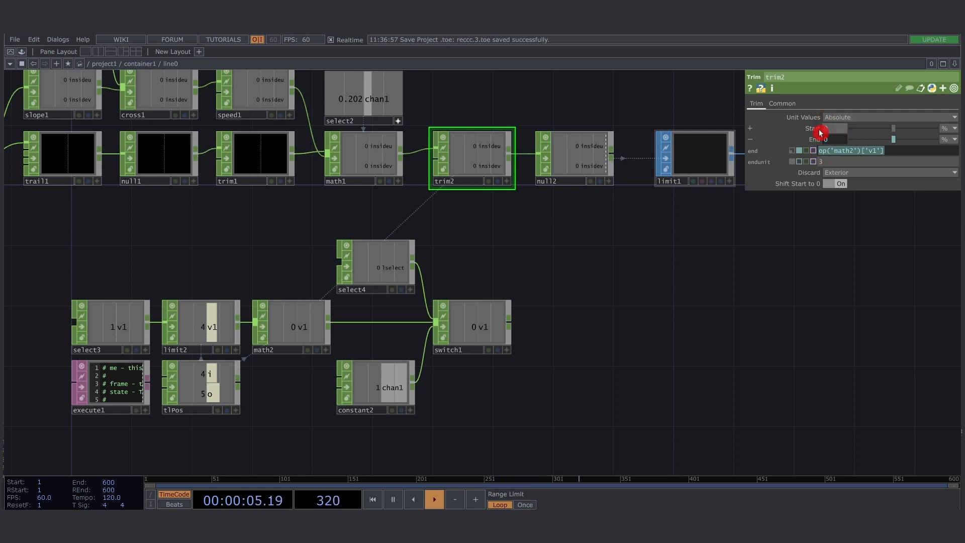
pyautogui.click(471, 326)
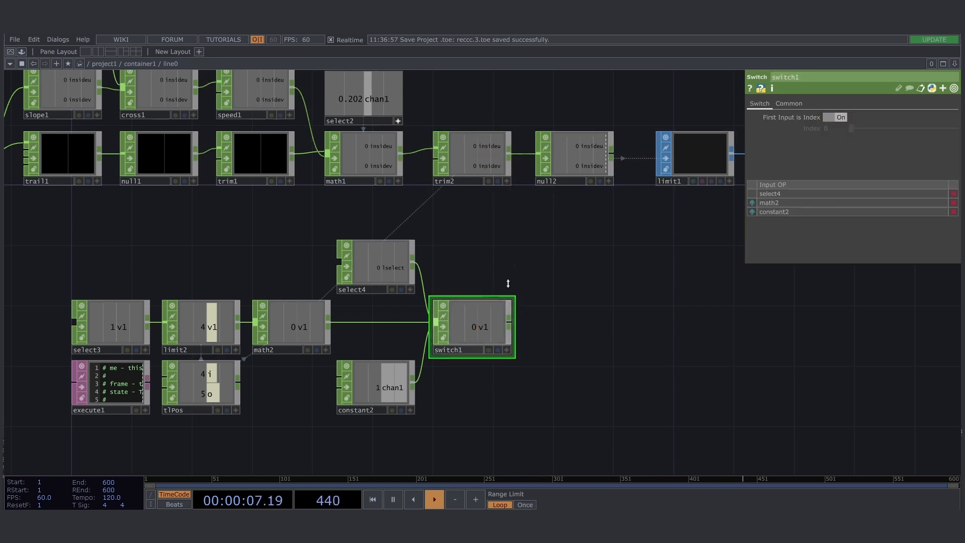
pyautogui.click(470, 154)
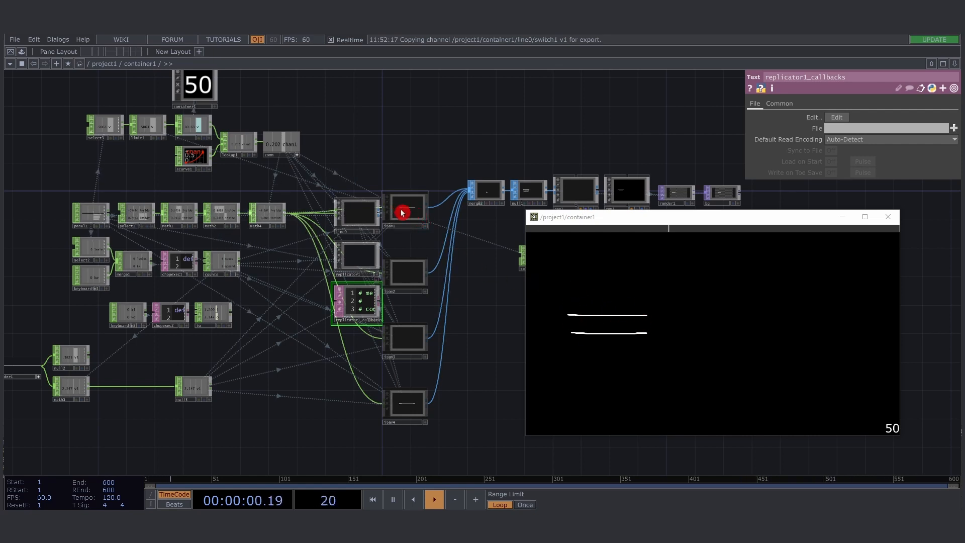
# Step: Dive into the replicated item2 line network
pyautogui.doubleClick(405, 209)
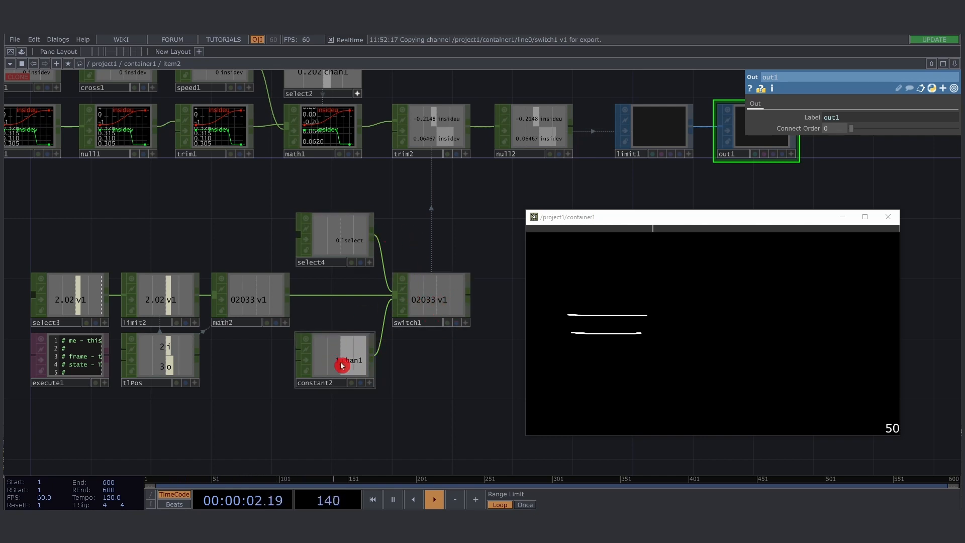
pyautogui.moveTo(384, 332)
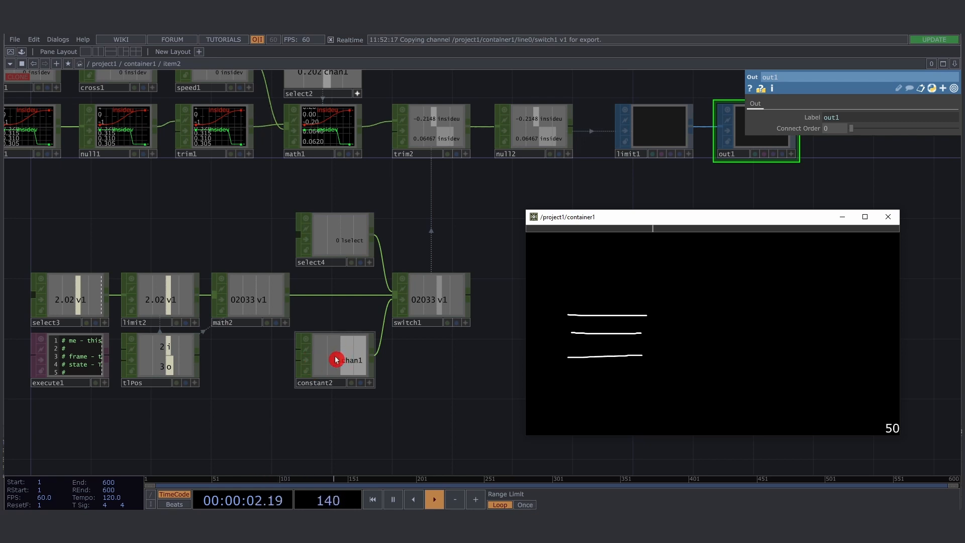
# Step: Draw a third line in the container1 window
pyautogui.click(431, 129)
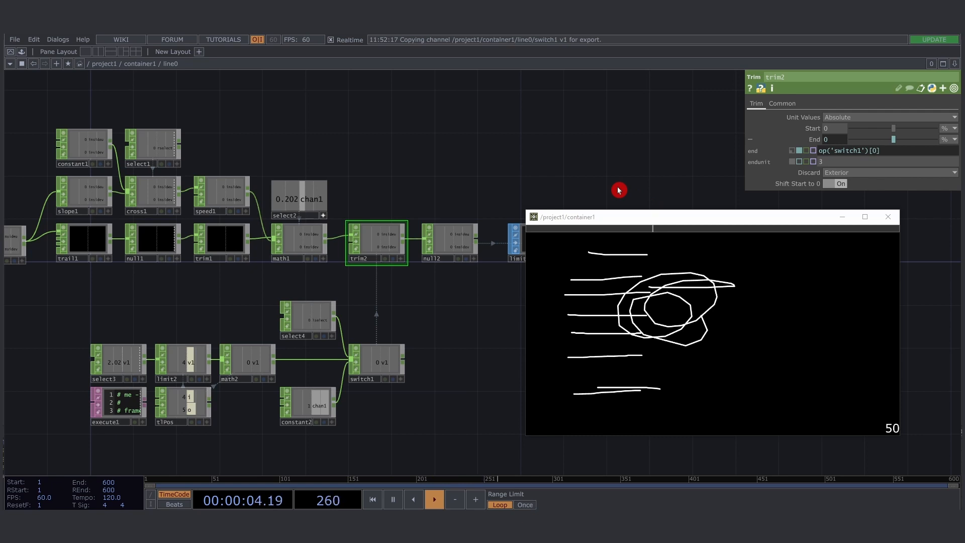
pyautogui.moveTo(527, 151)
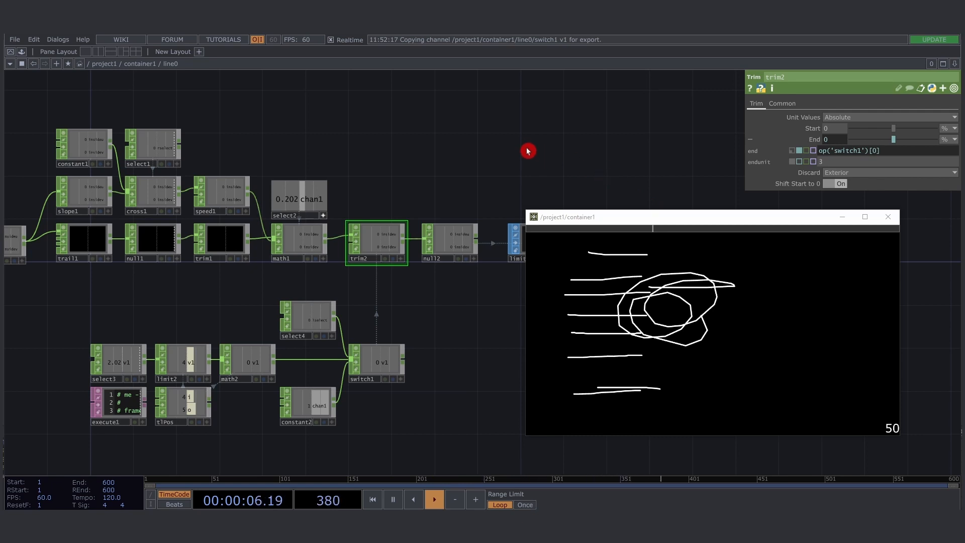